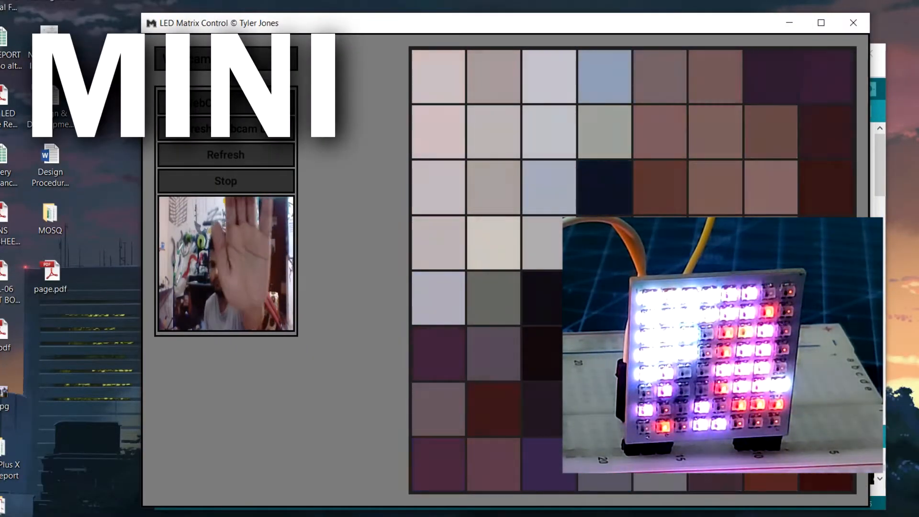
Change the mode dropdown from Webcam to Draw Mode and paint blue pixels on the grid
click(225, 180)
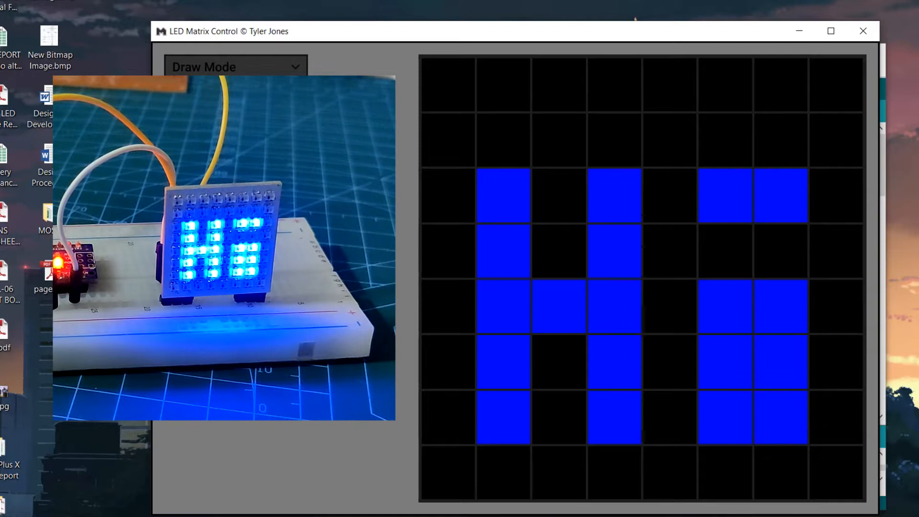
click(724, 138)
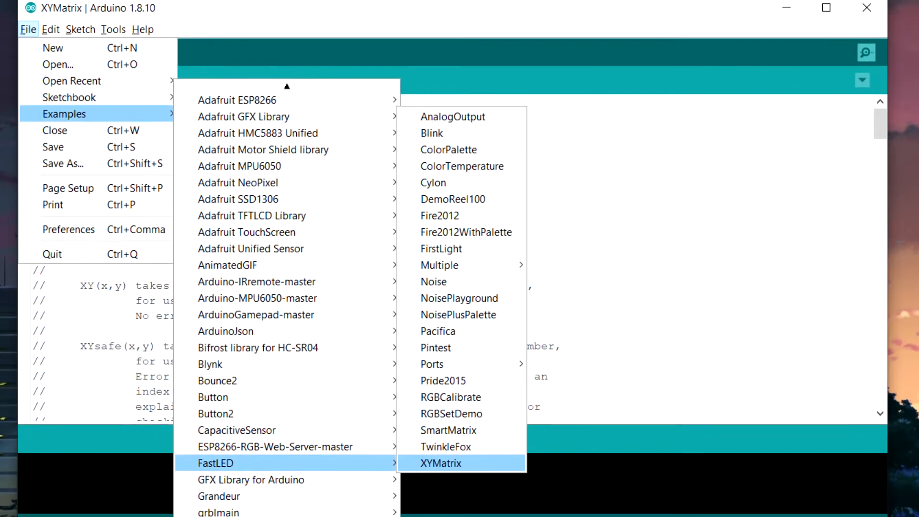
Open the XYMatrix example and scroll down to its kMatrixWidth and kMatrixHeight values
click(441, 463)
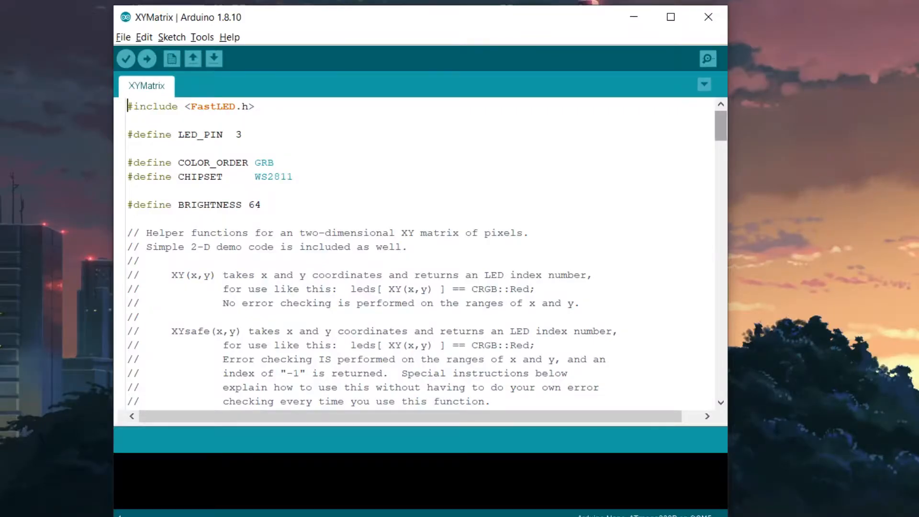
scroll(down, 3)
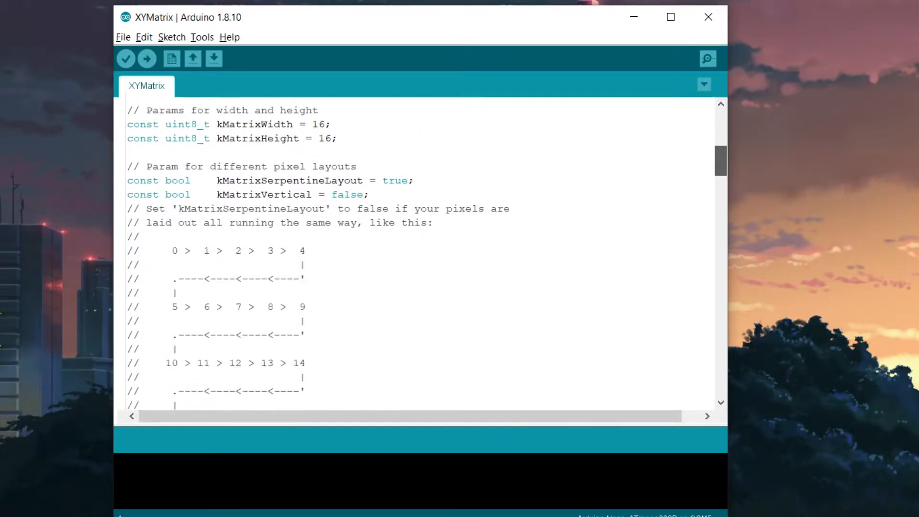
scroll(down, 3)
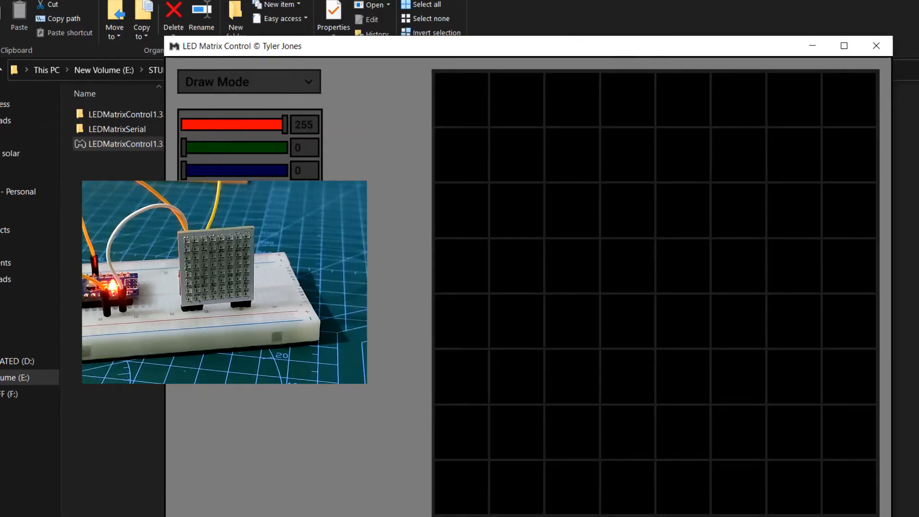
Paint red eyes and a smile on the grid, then set green to 255
click(571, 154)
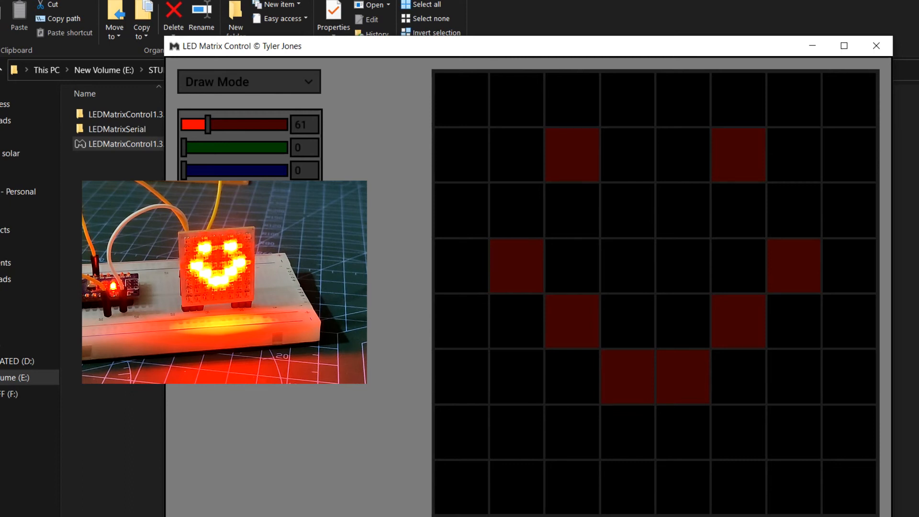
drag(206, 147, 287, 147)
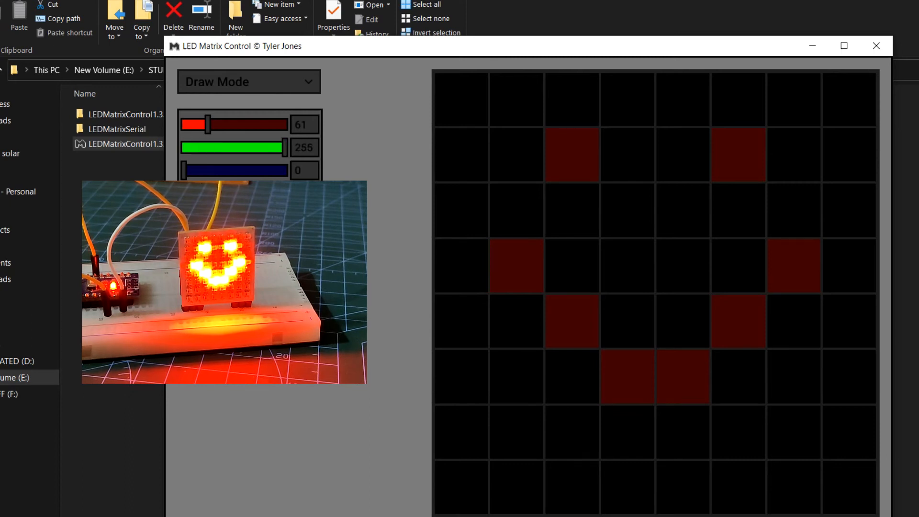